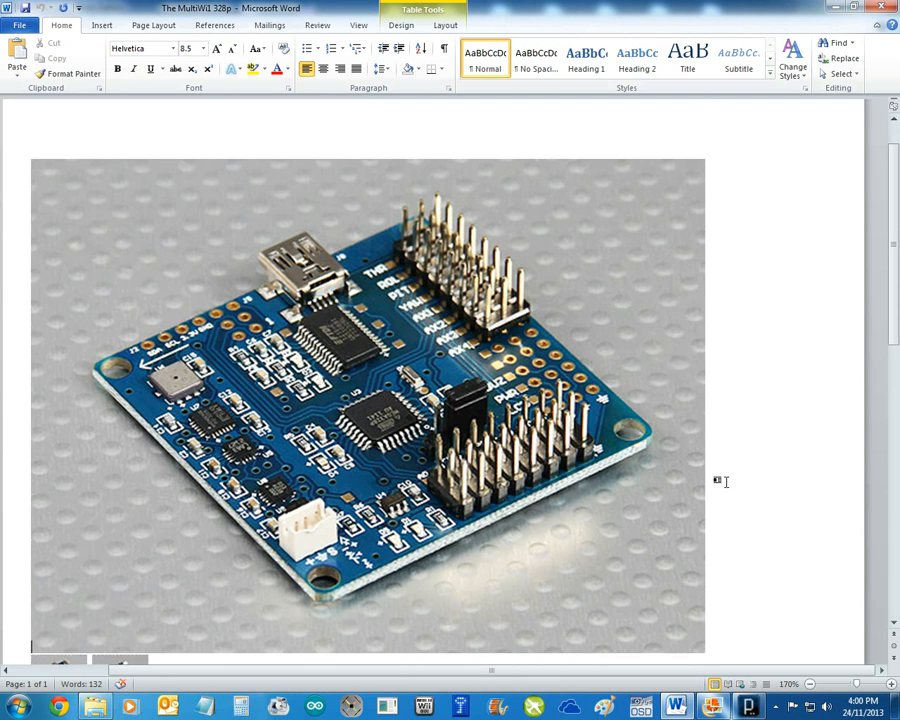
Scroll through the MultiWii 328P wiring diagram to review the labelled pin connections.
scroll("down", 3)
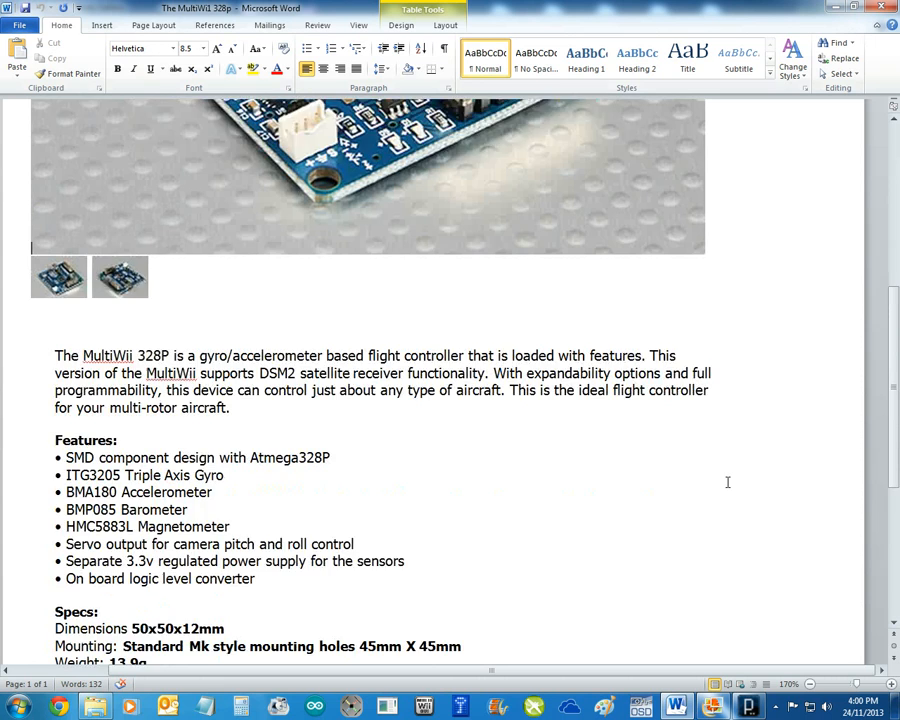
scroll("down", 3)
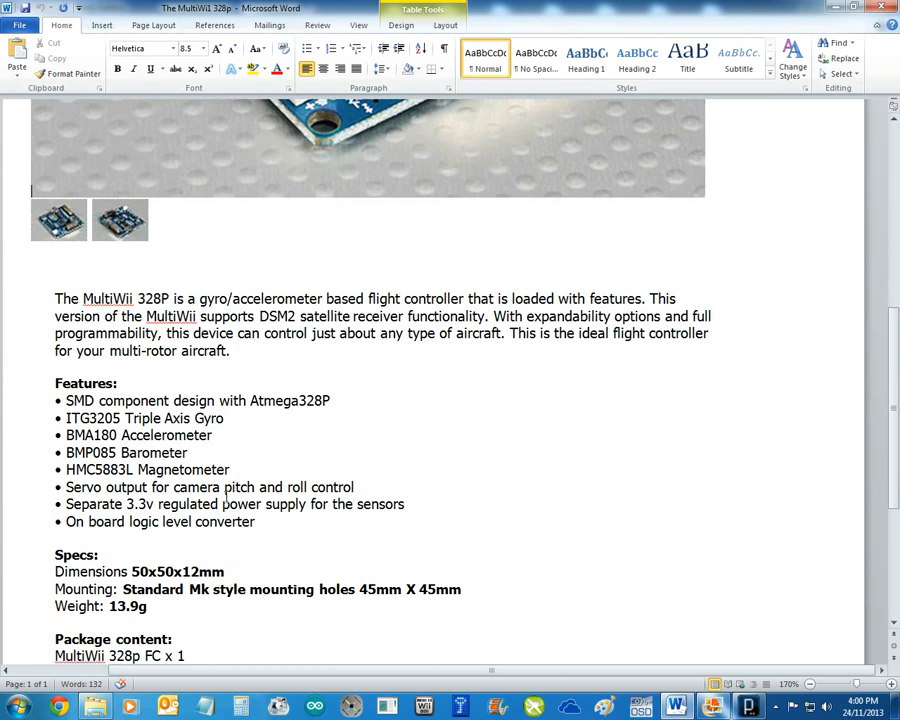
scroll("down", 3)
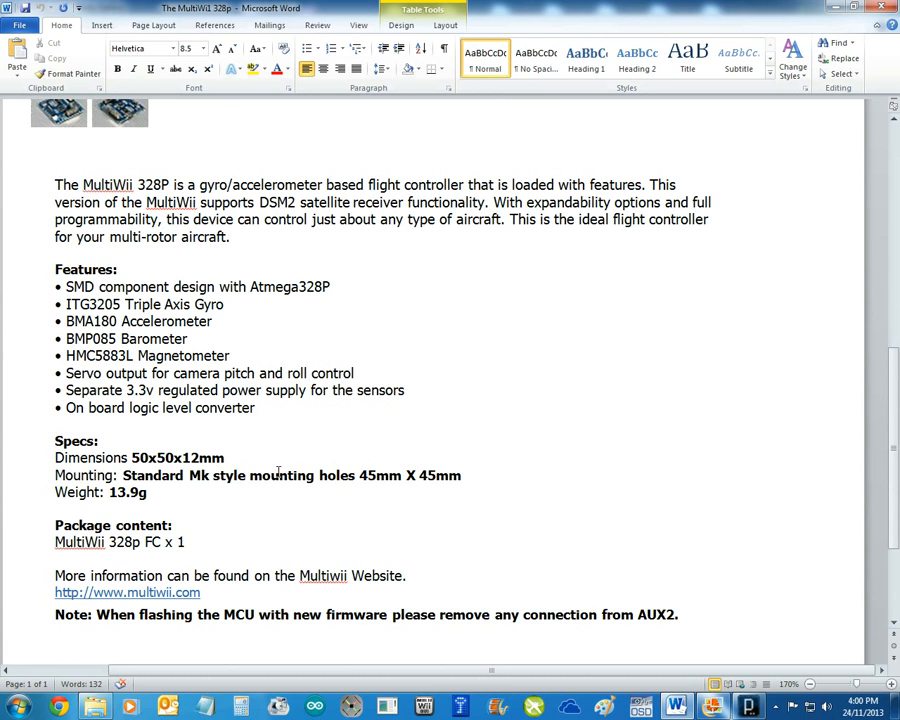
scroll("down", 3)
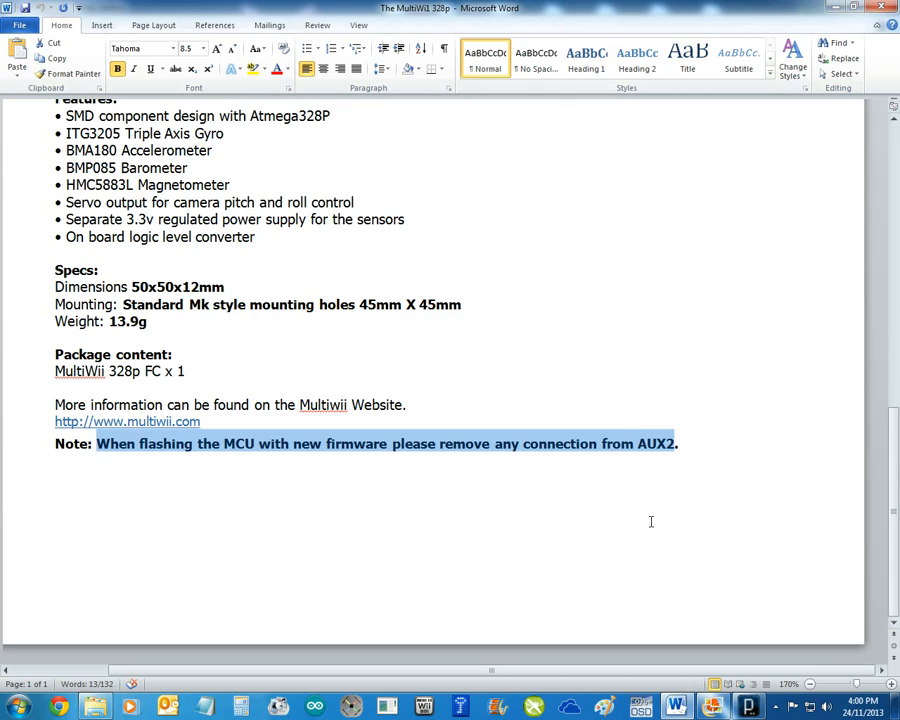
scroll("up", 3)
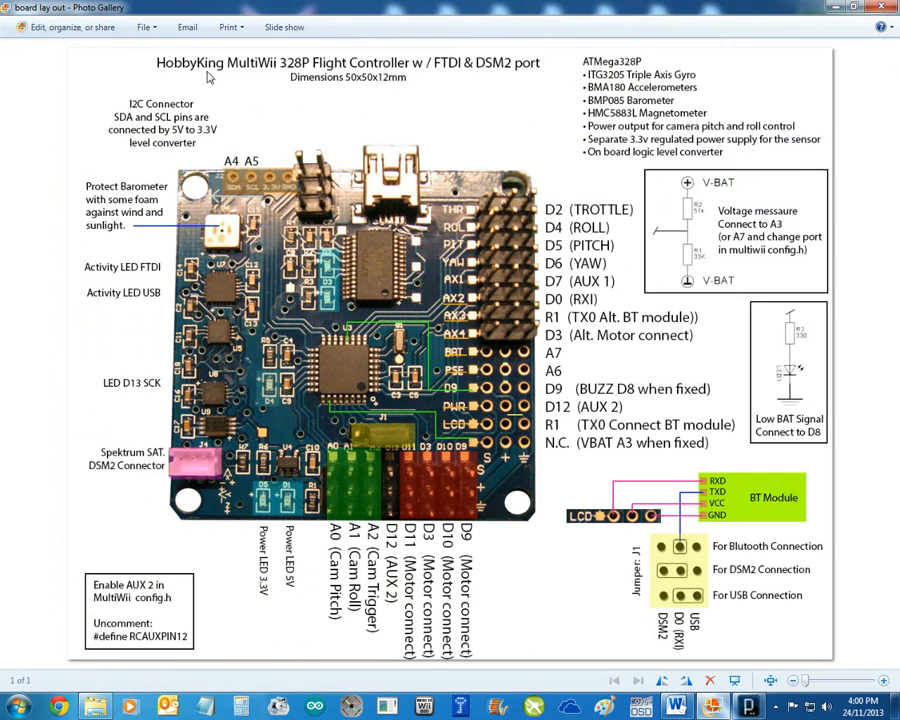
mouse_move(352, 432)
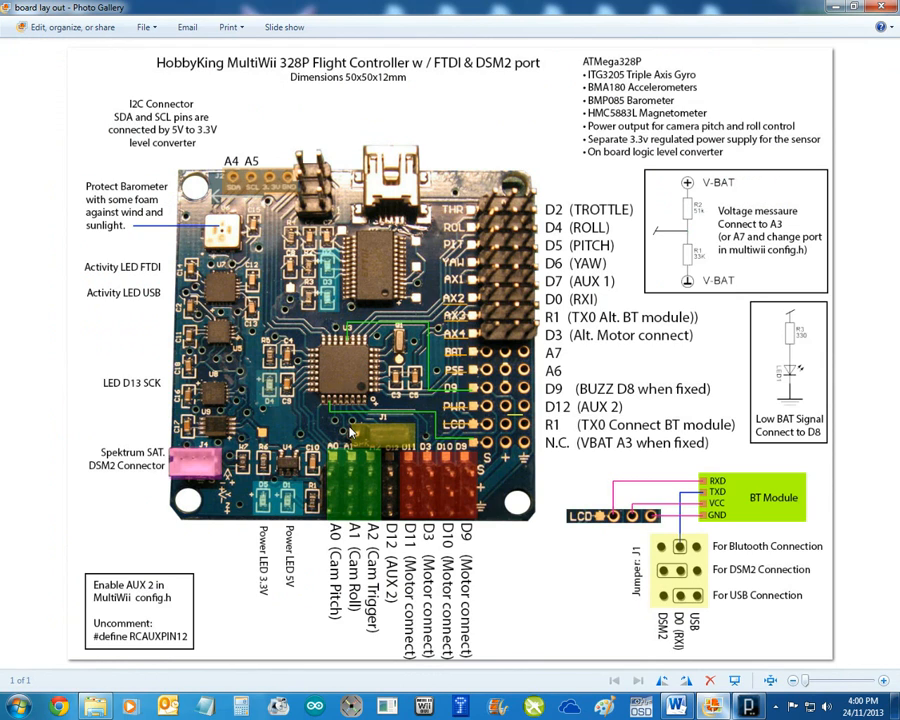
mouse_move(504, 516)
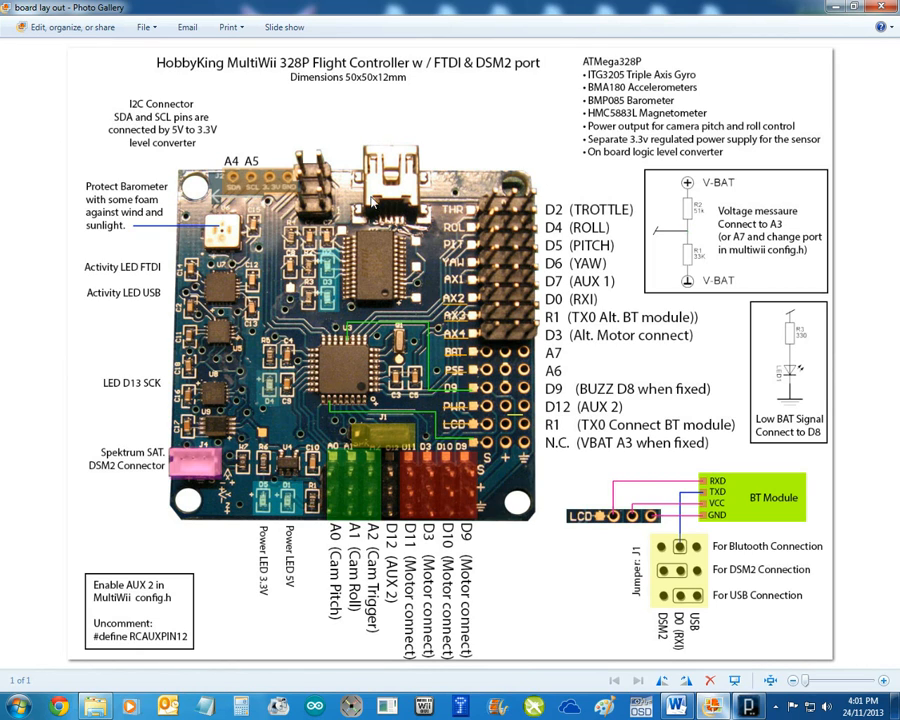
mouse_move(566, 408)
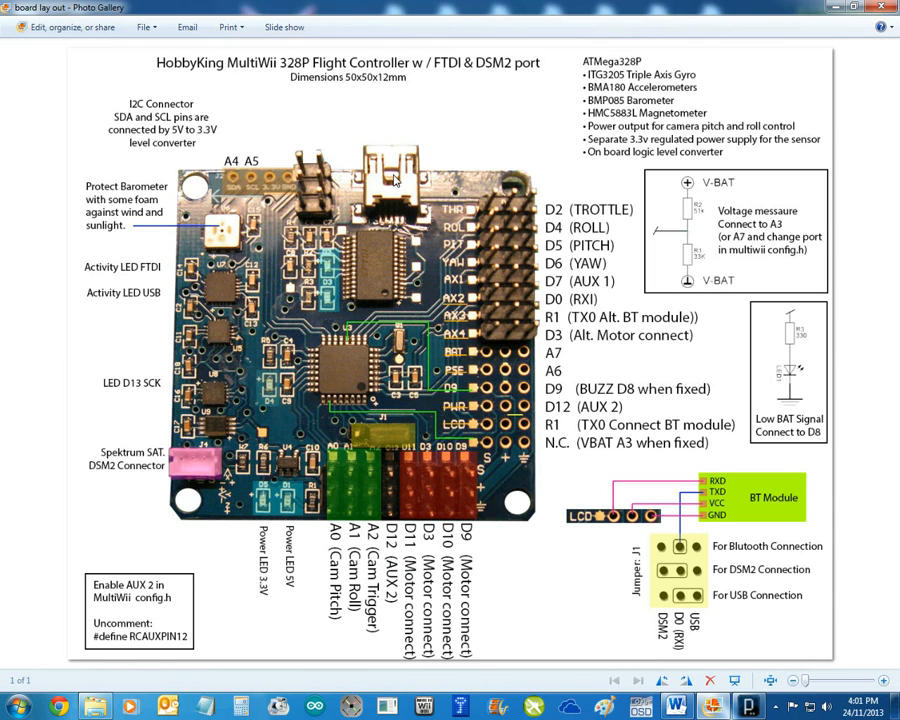
mouse_move(670, 360)
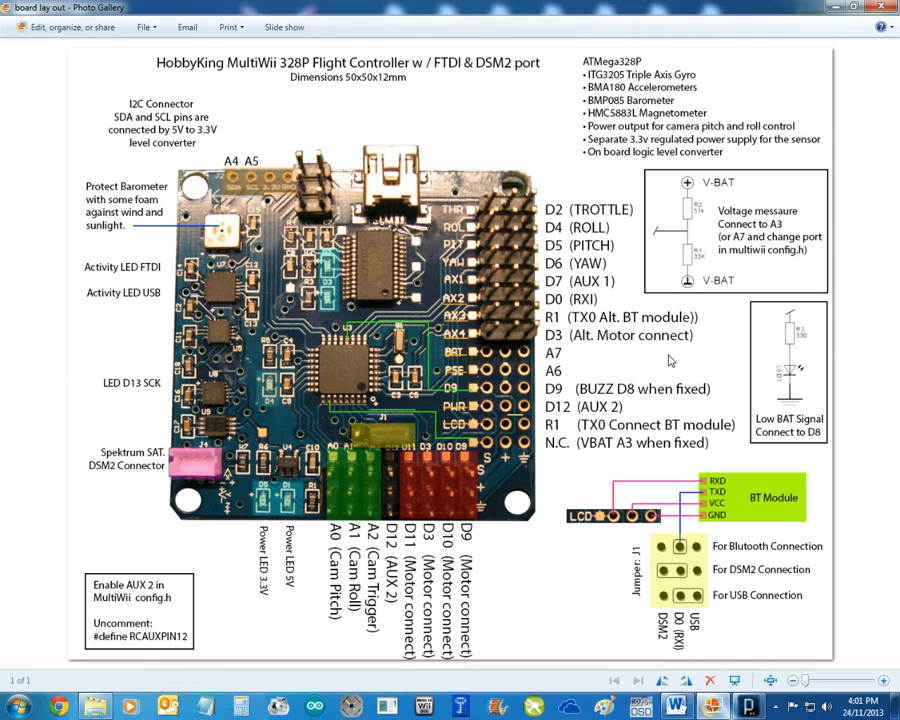
mouse_move(260, 414)
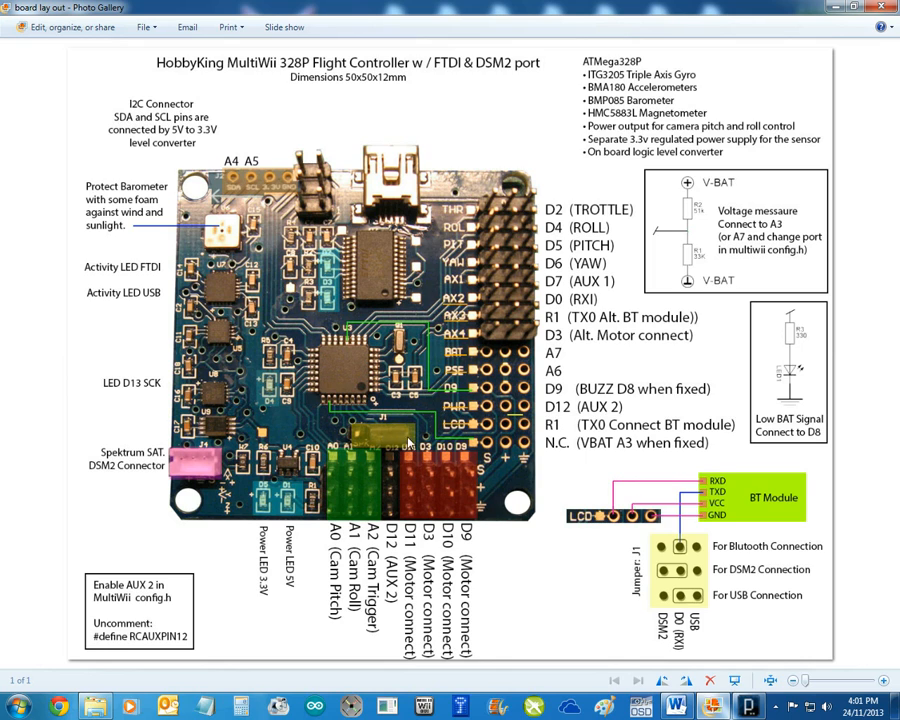
mouse_move(716, 600)
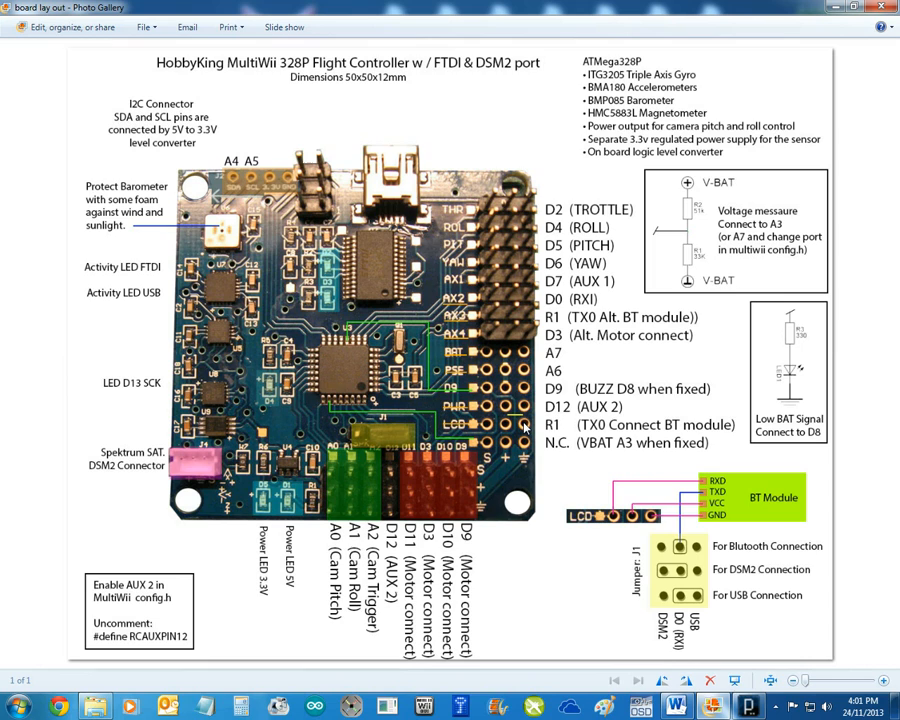
mouse_move(420, 436)
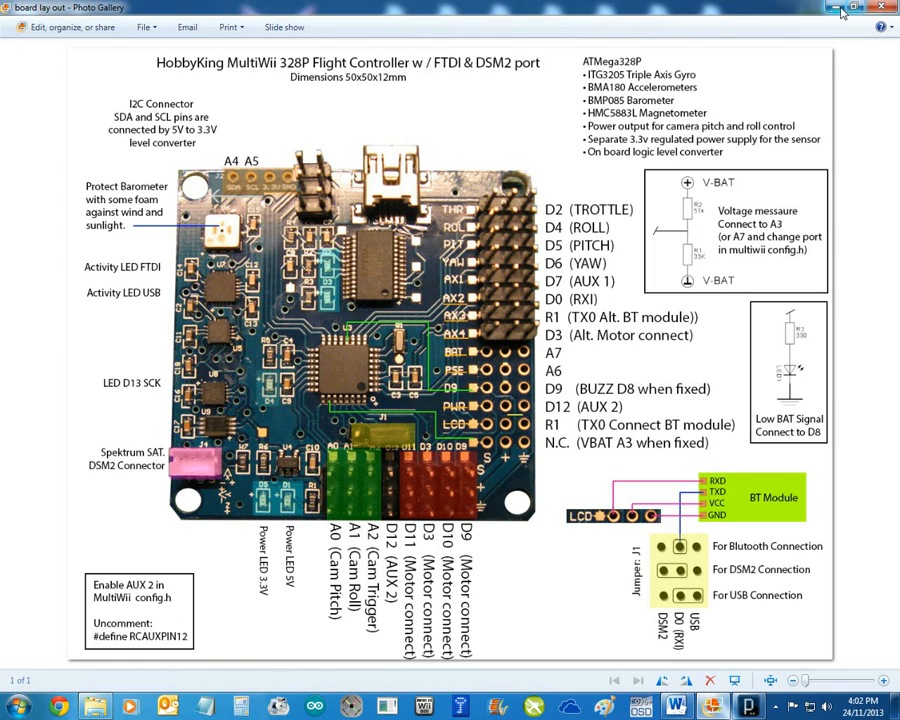
left_click(836, 8)
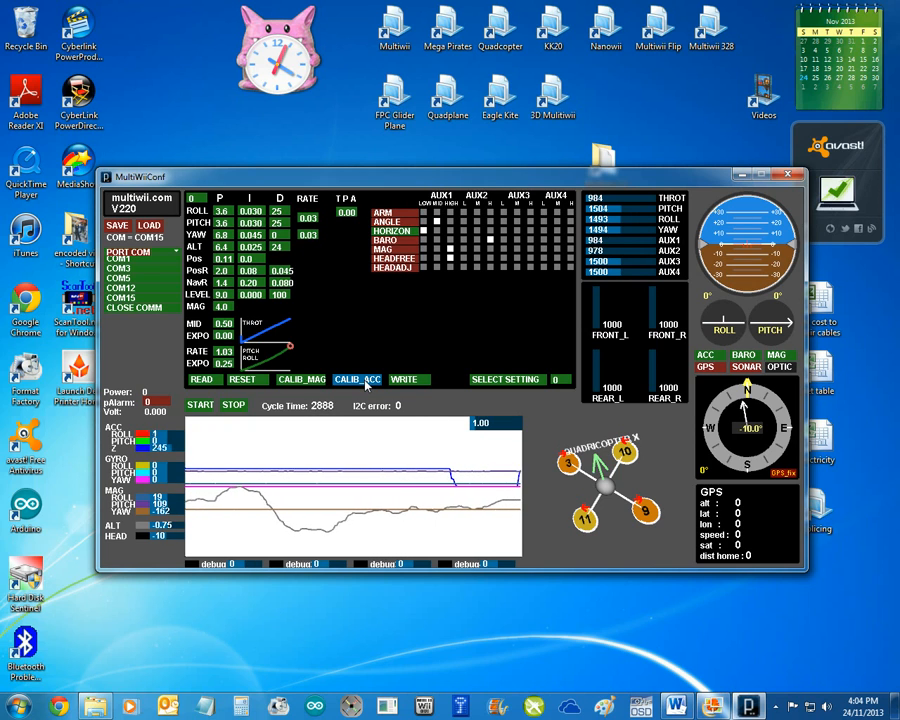
Start live data streaming so the sensor graph updates beside the PID, rate and expo values.
left_click(358, 380)
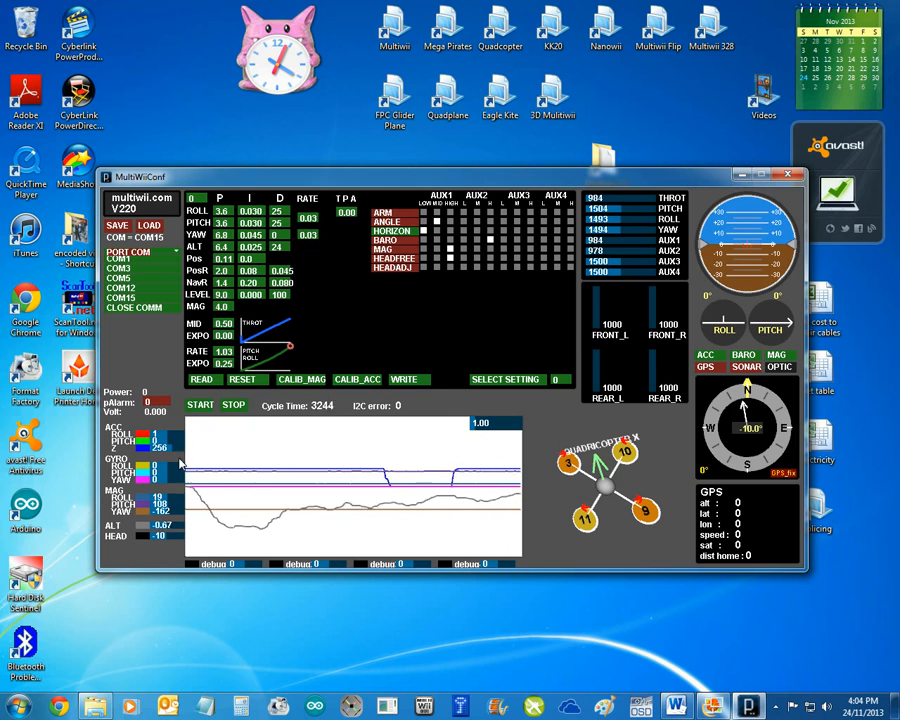